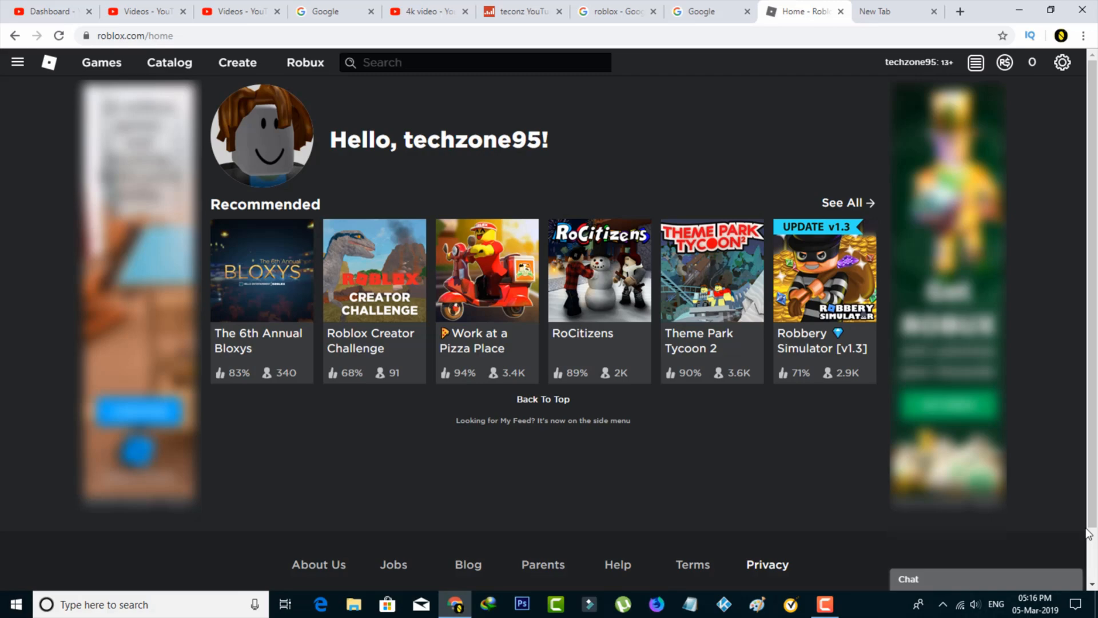
mouse_move(1059, 375)
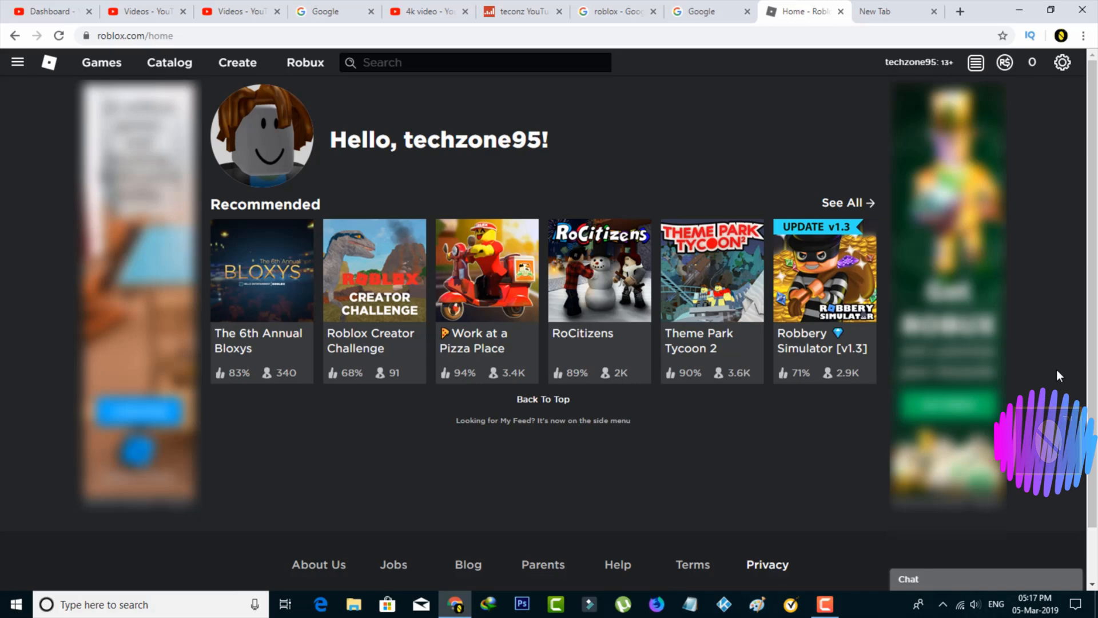
mouse_move(663, 117)
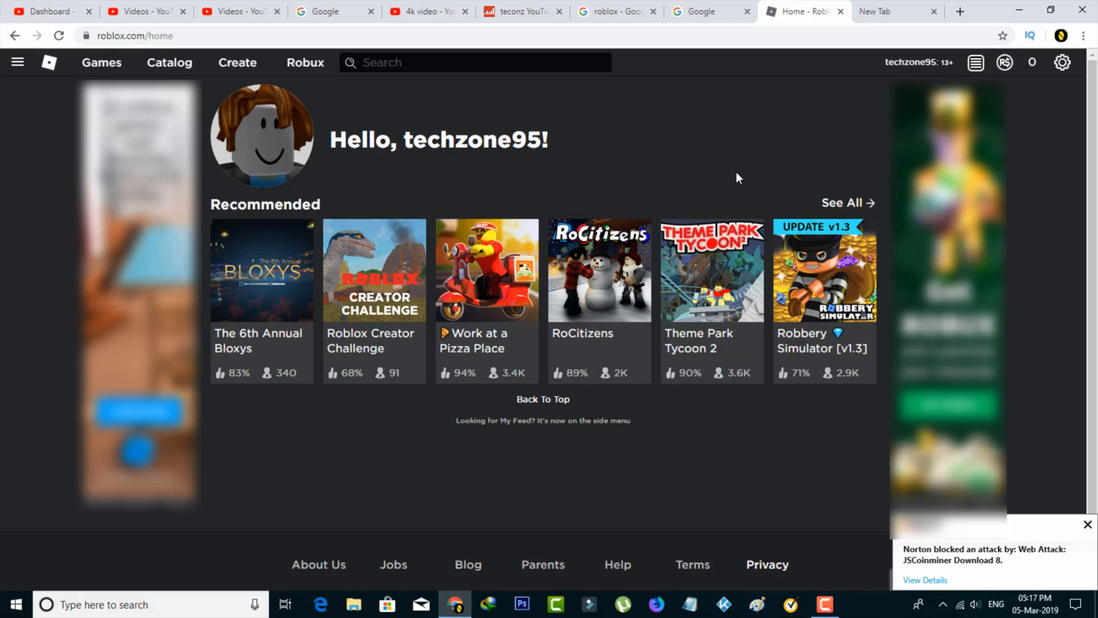
Step: Go to the Roblox account Settings page through the gear menu
click(1087, 524)
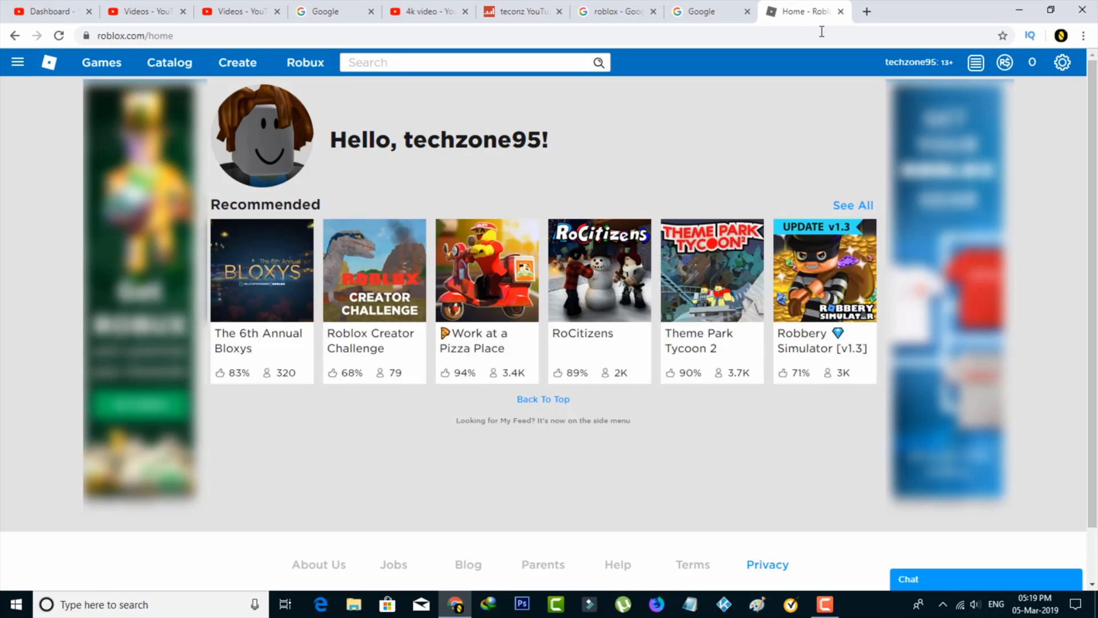
mouse_move(799, 87)
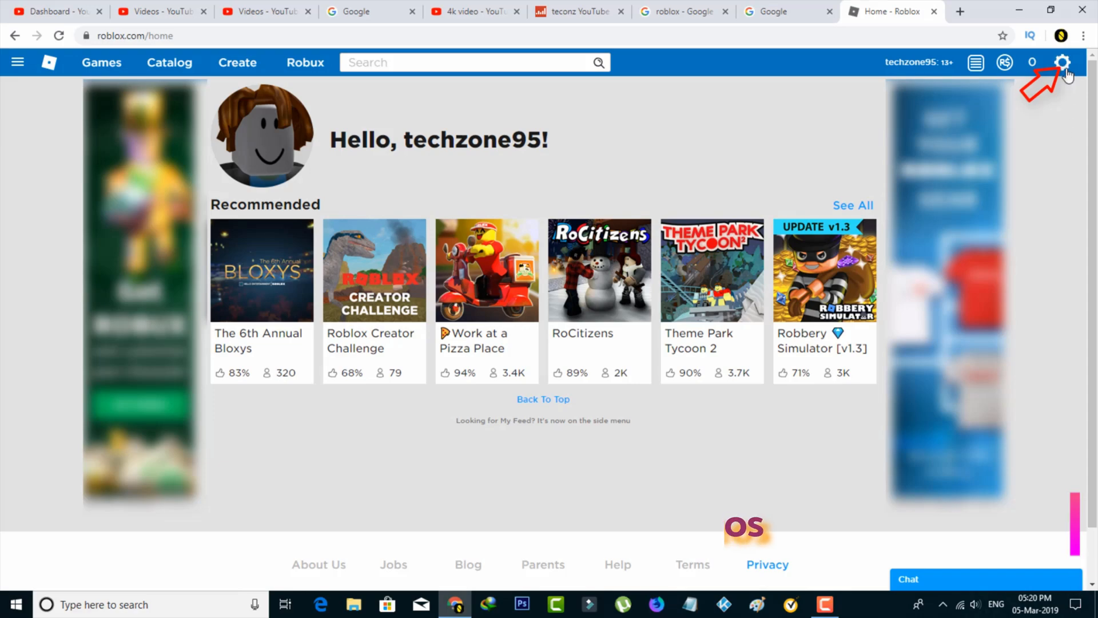
click(1061, 63)
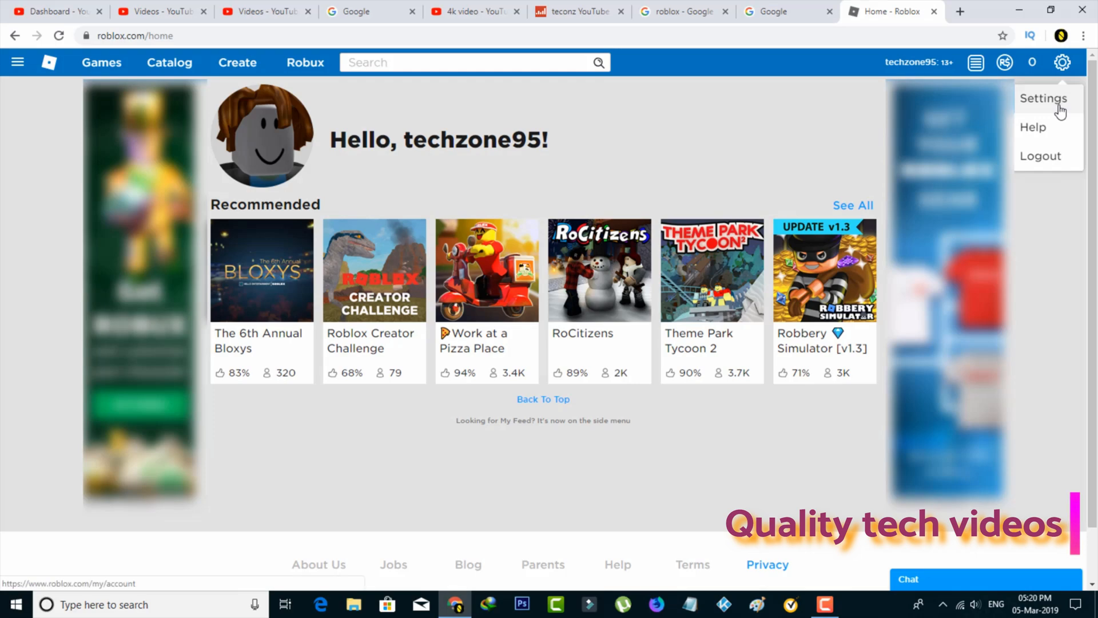
click(1043, 98)
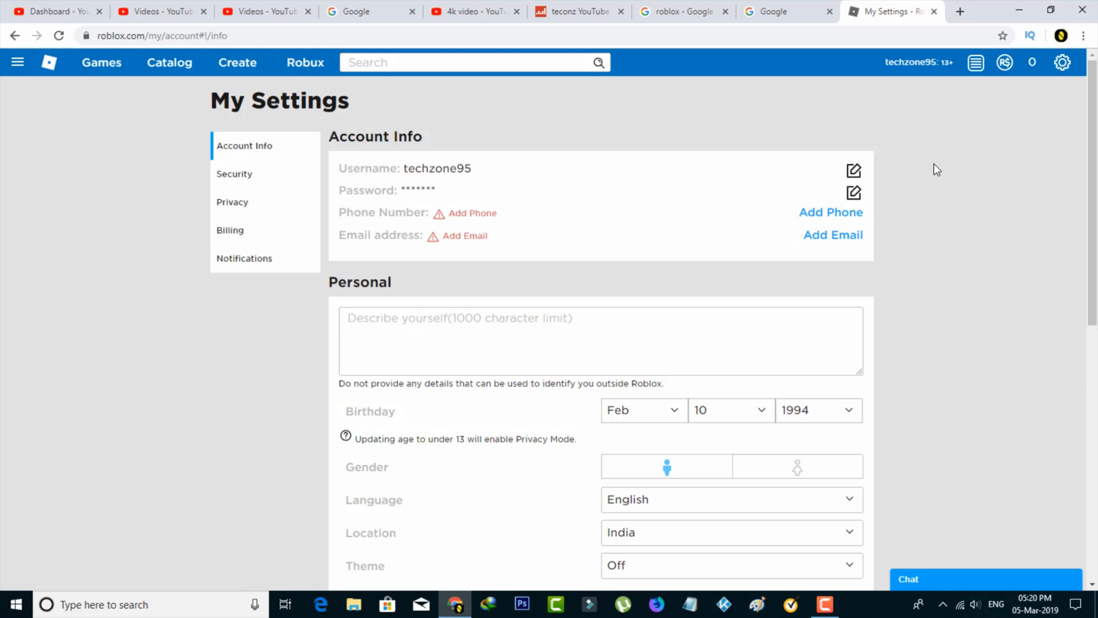
mouse_move(921, 278)
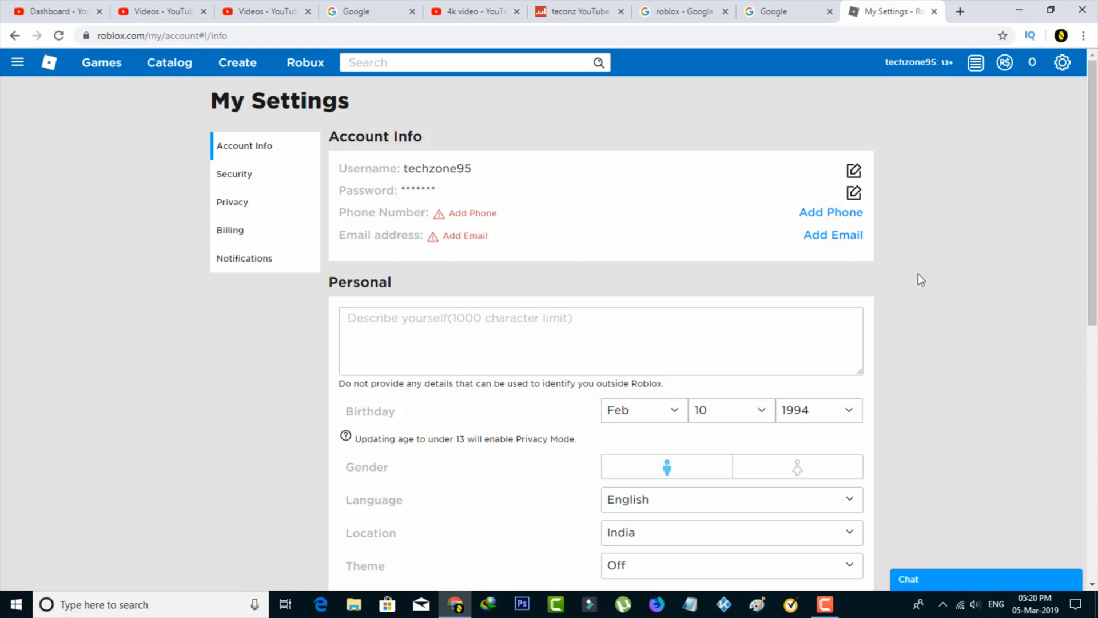
Step: Set the Theme dropdown to Dark, save the settings, and dismiss the Success message
scroll(down, 3)
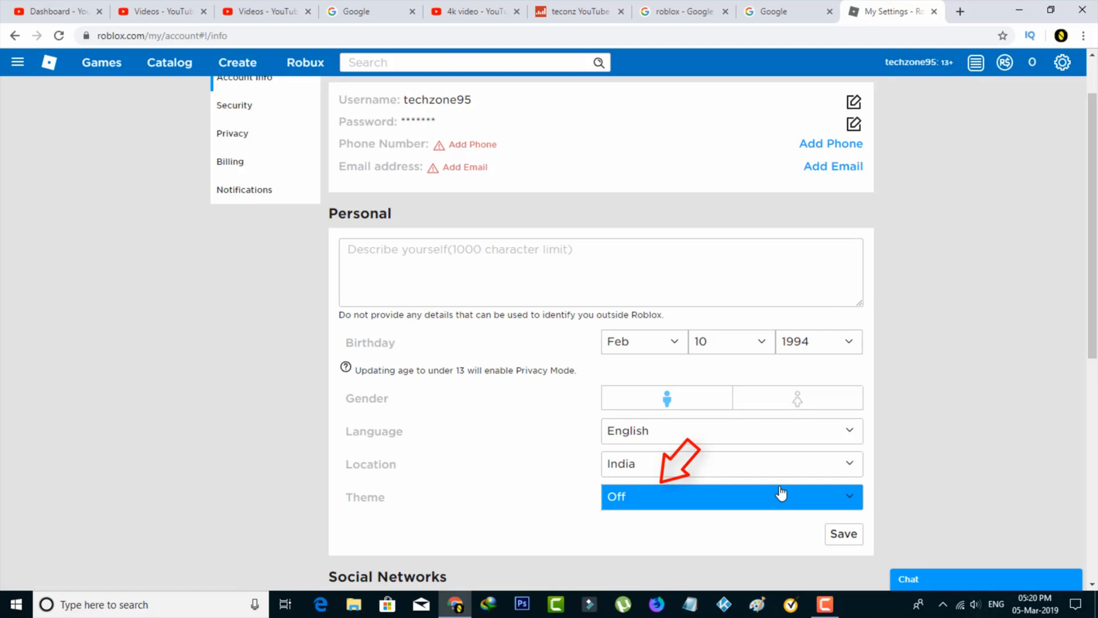
click(731, 497)
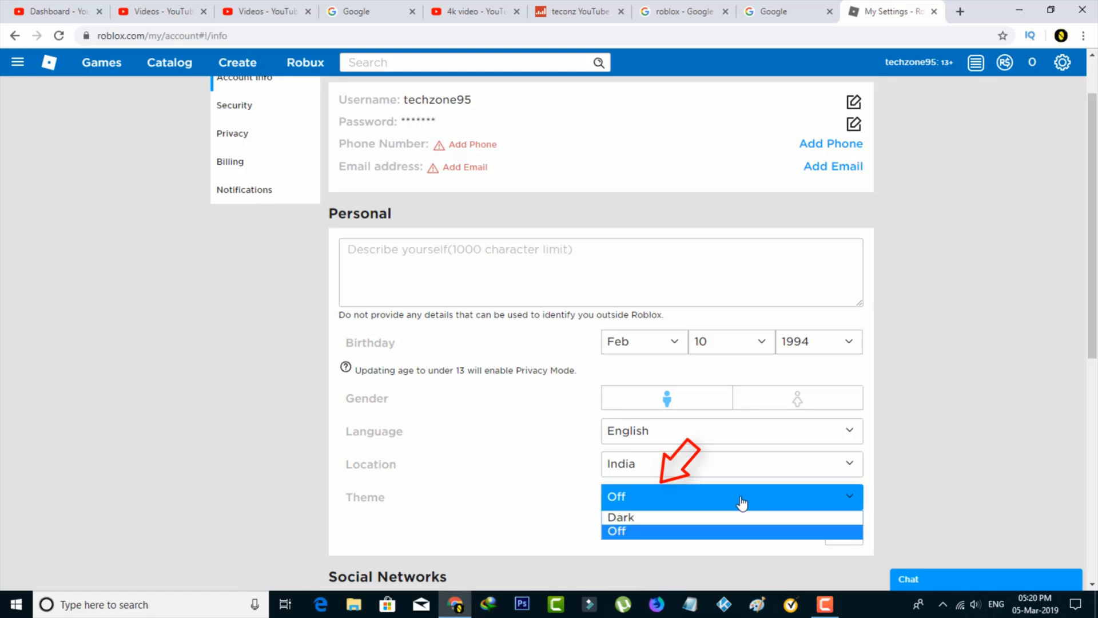
click(621, 517)
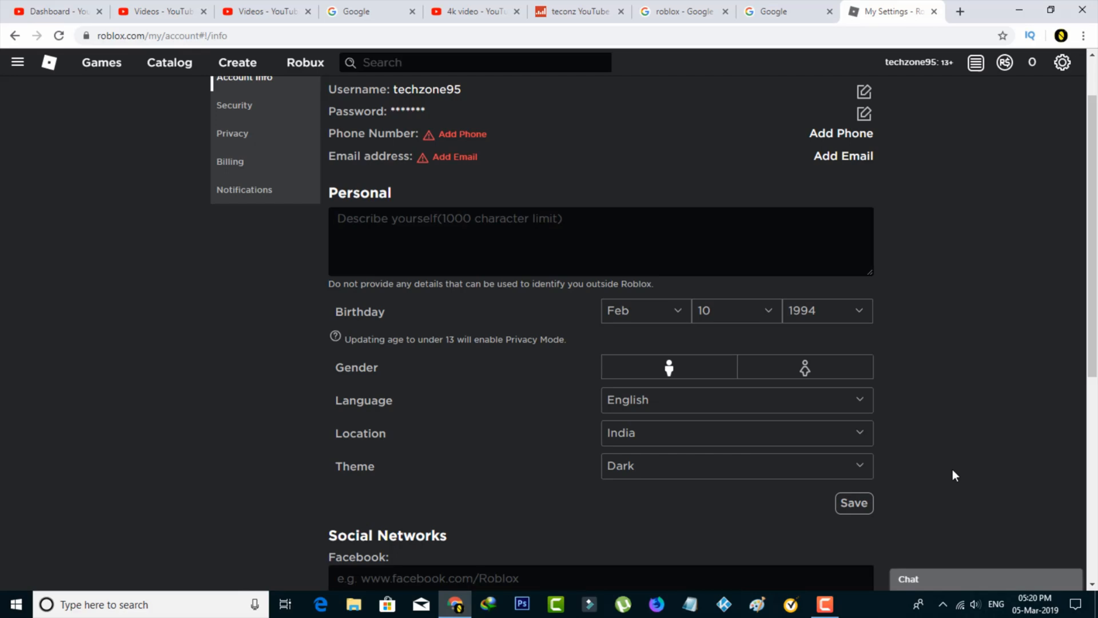
click(853, 503)
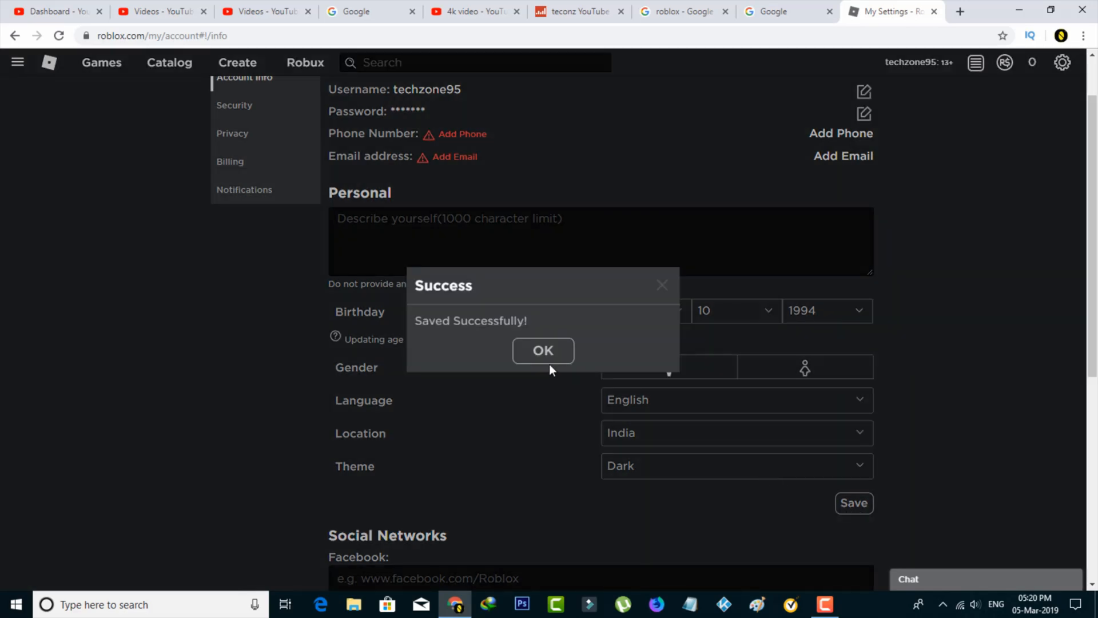
click(543, 350)
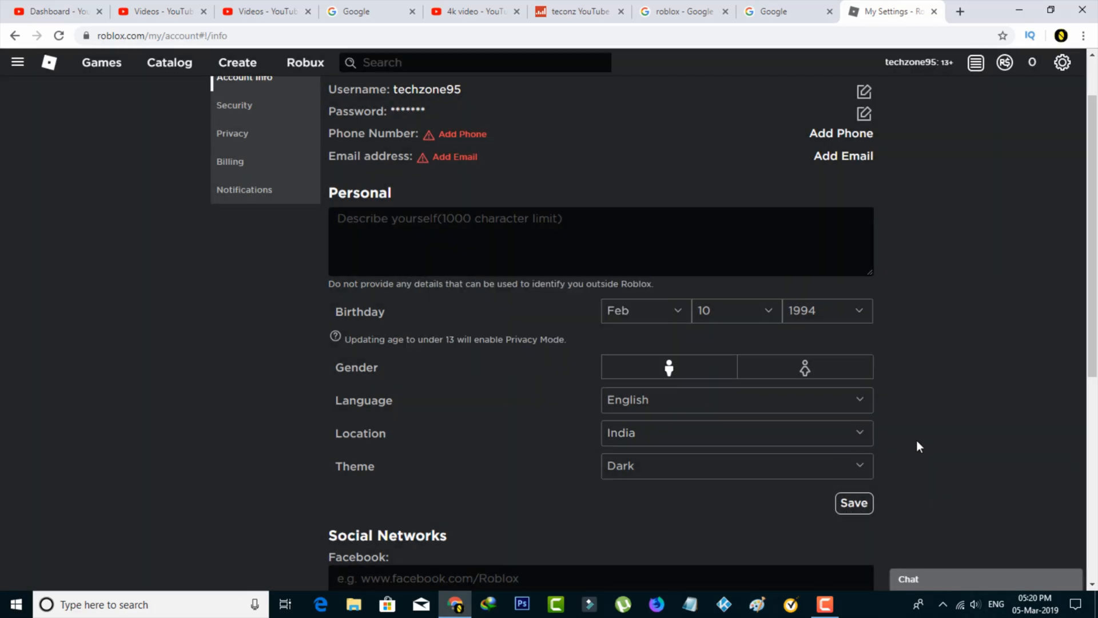